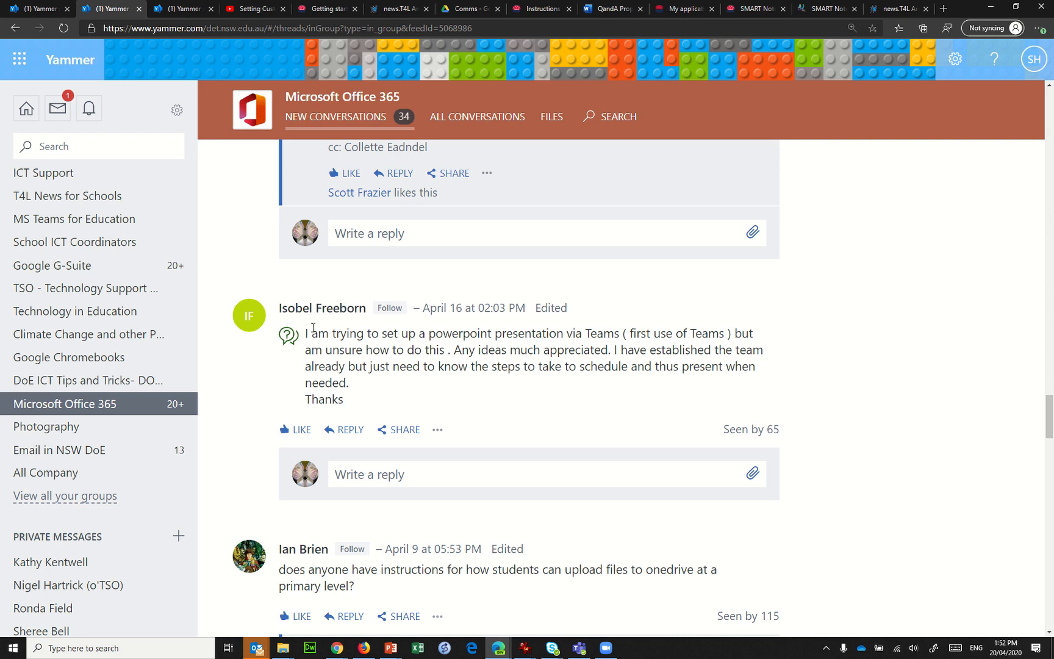
pyautogui.moveTo(332, 337)
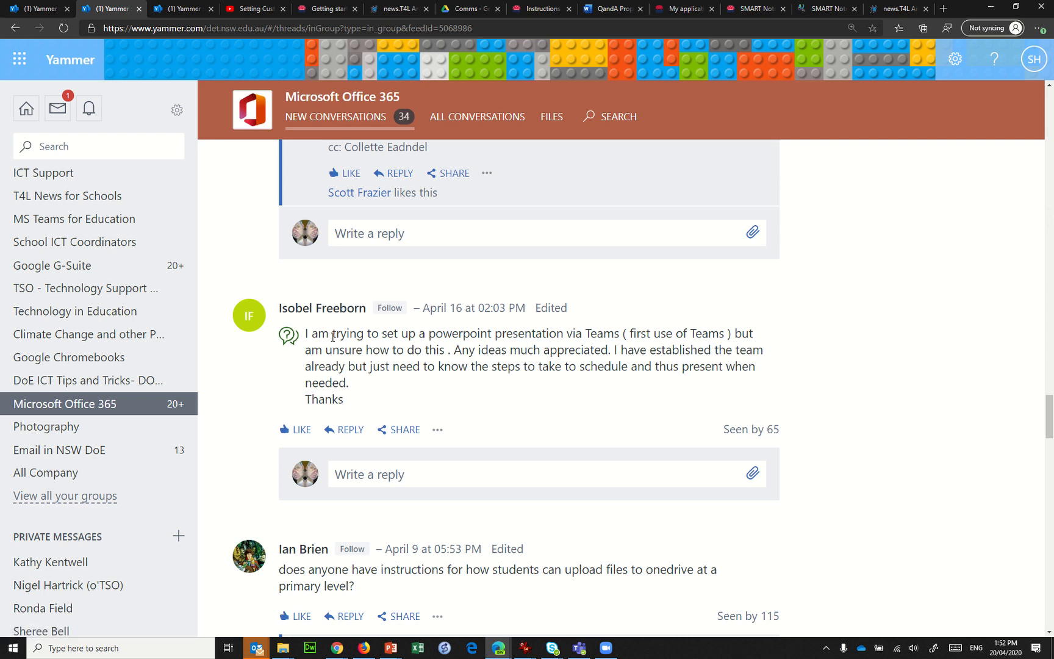
# - Highlight part of the post's question, clear it, and minimise the browser
pyautogui.moveTo(332, 333); pyautogui.dragTo(613, 349)
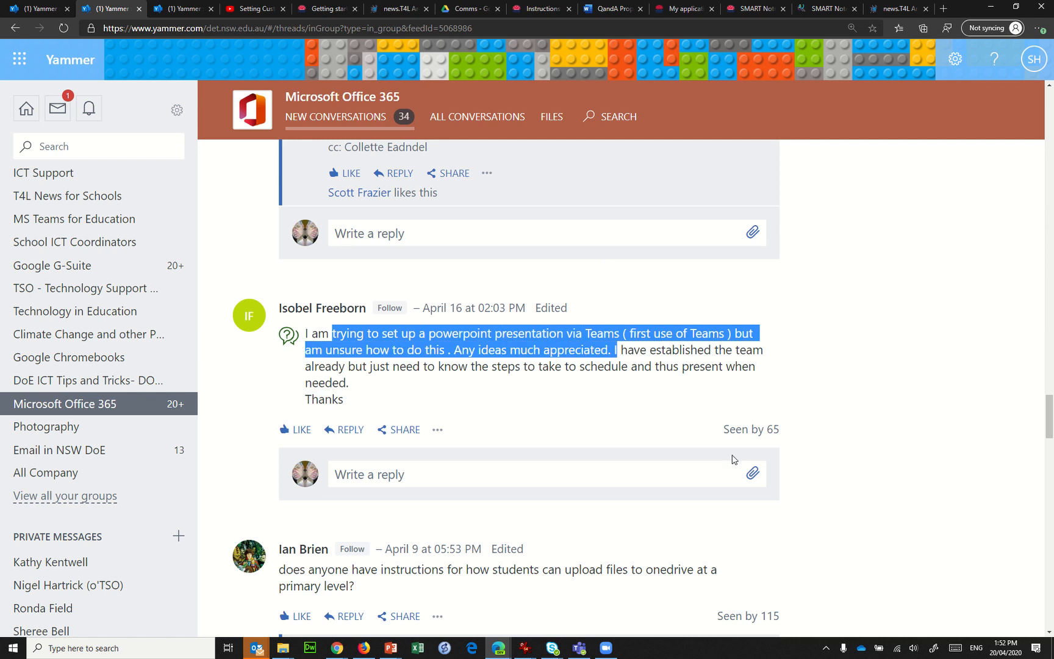
pyautogui.click(626, 411)
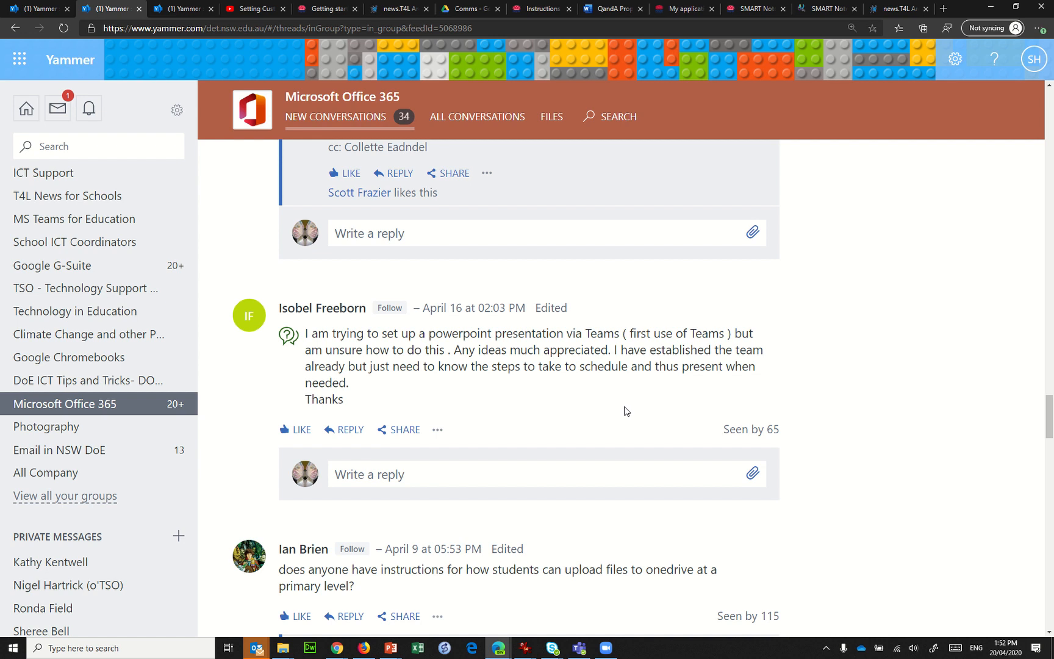
pyautogui.moveTo(515, 390)
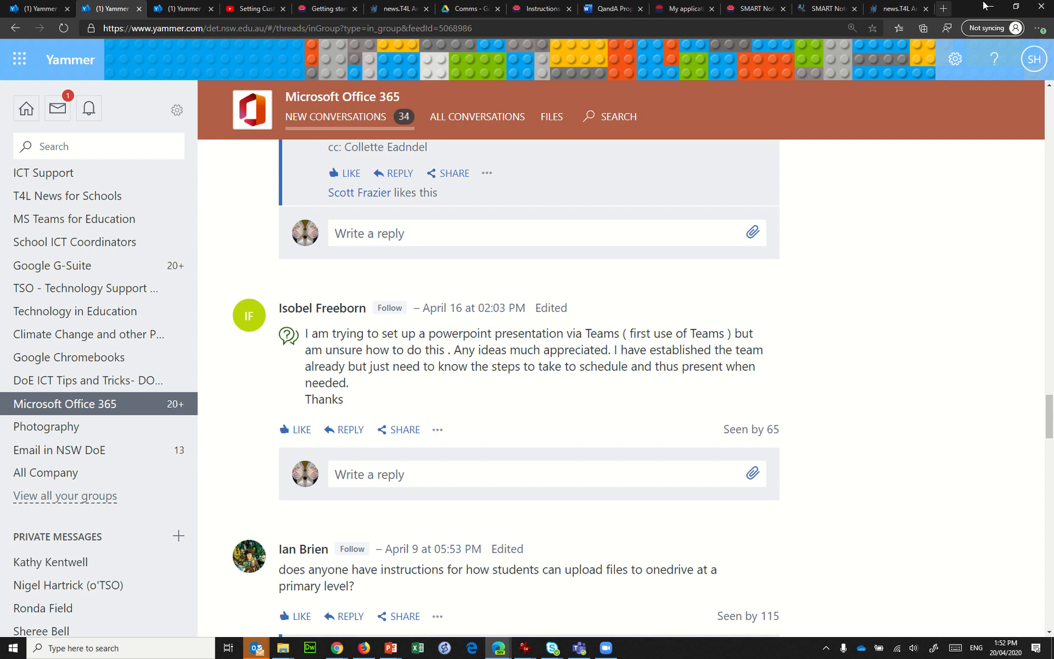
pyautogui.click(577, 647)
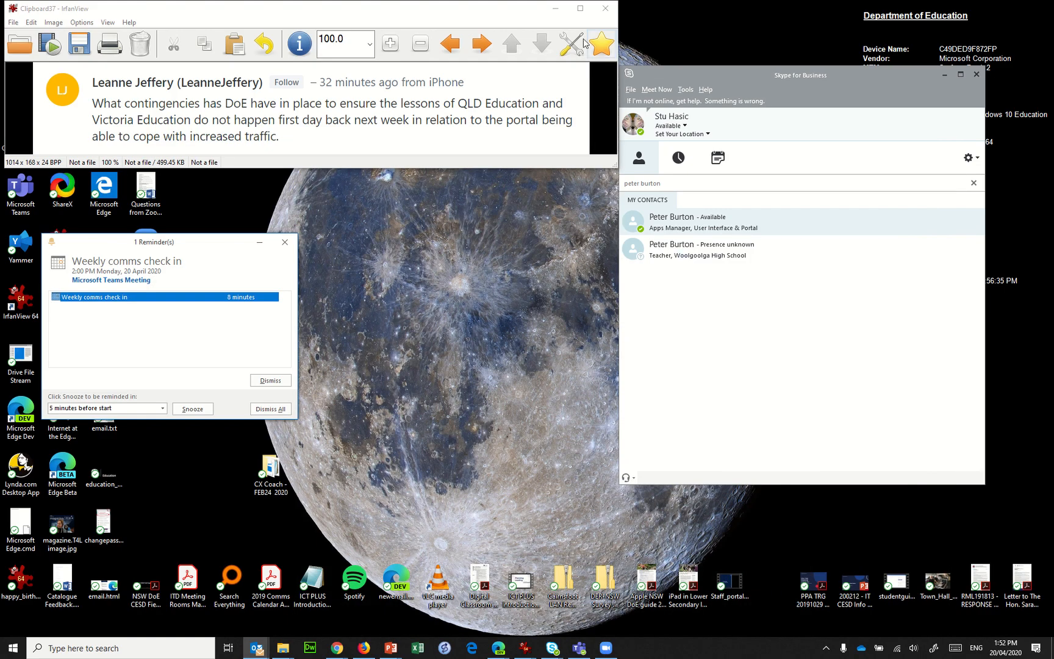
# - Show the desktop, bring up Using Email.pptx in PowerPoint, then minimise it
pyautogui.click(603, 8)
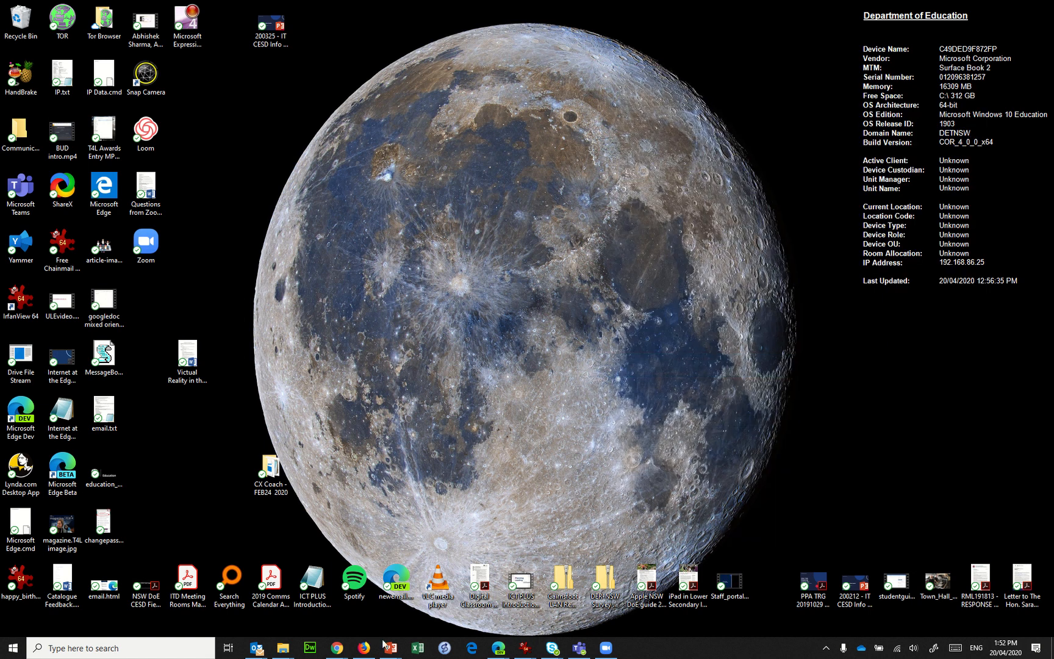
pyautogui.click(389, 648)
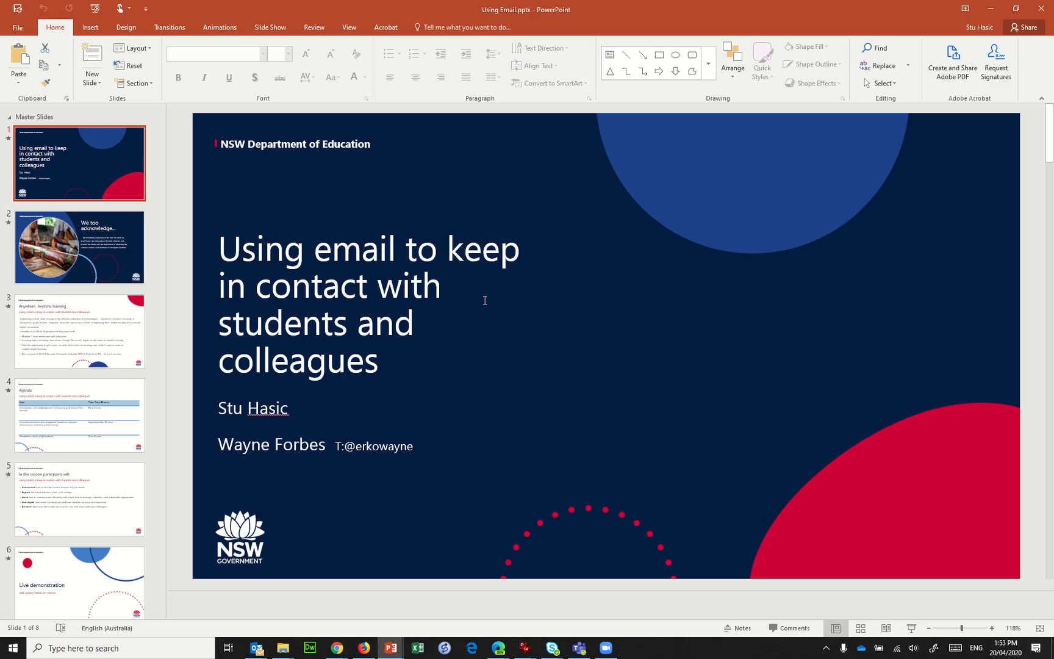
pyautogui.click(738, 627)
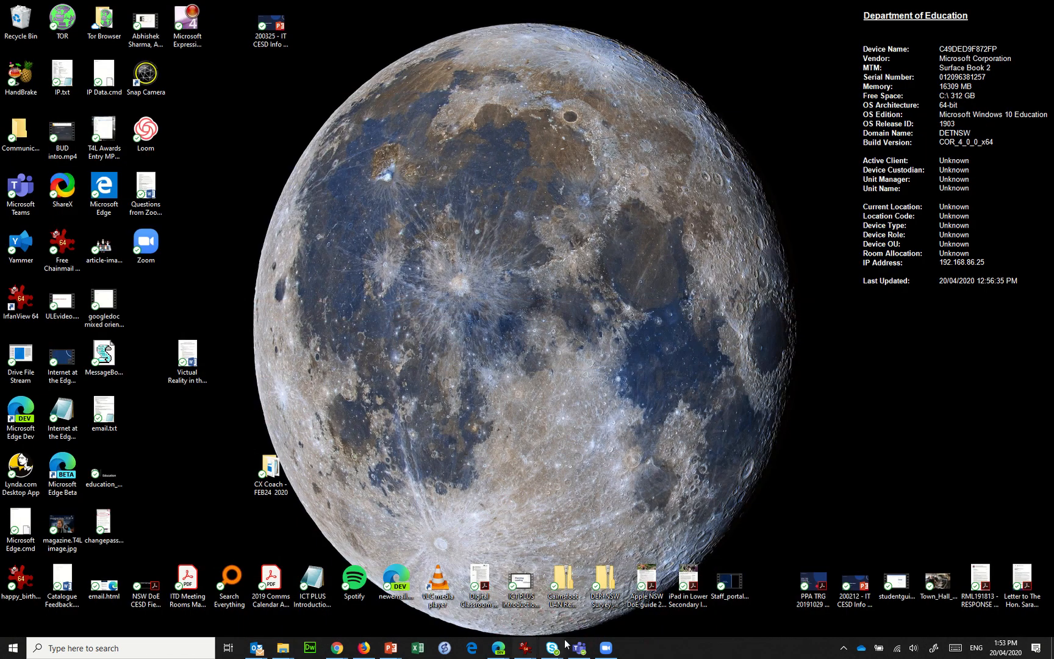
# - Open the General channel's files in Teams, check Documents, and open Using Email.pptx
pyautogui.click(576, 647)
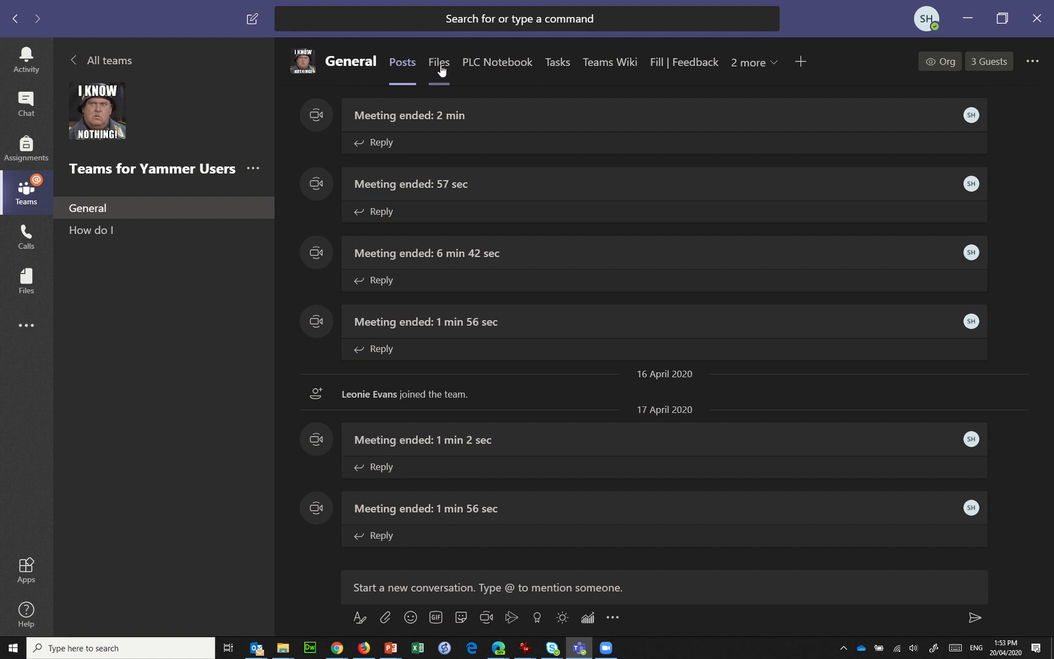
pyautogui.click(437, 62)
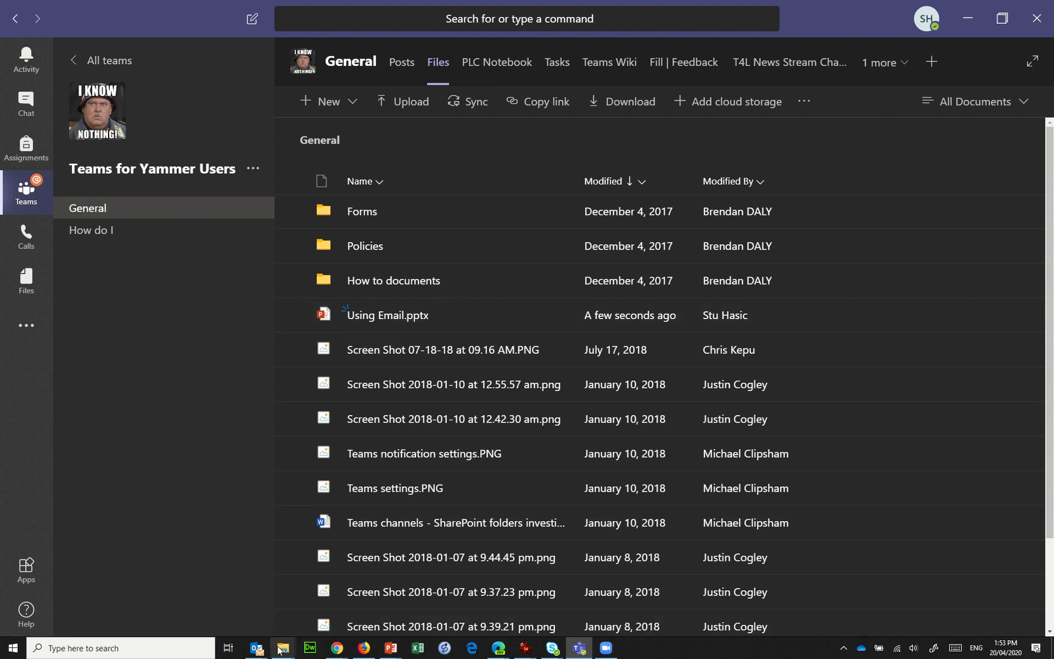
pyautogui.click(282, 646)
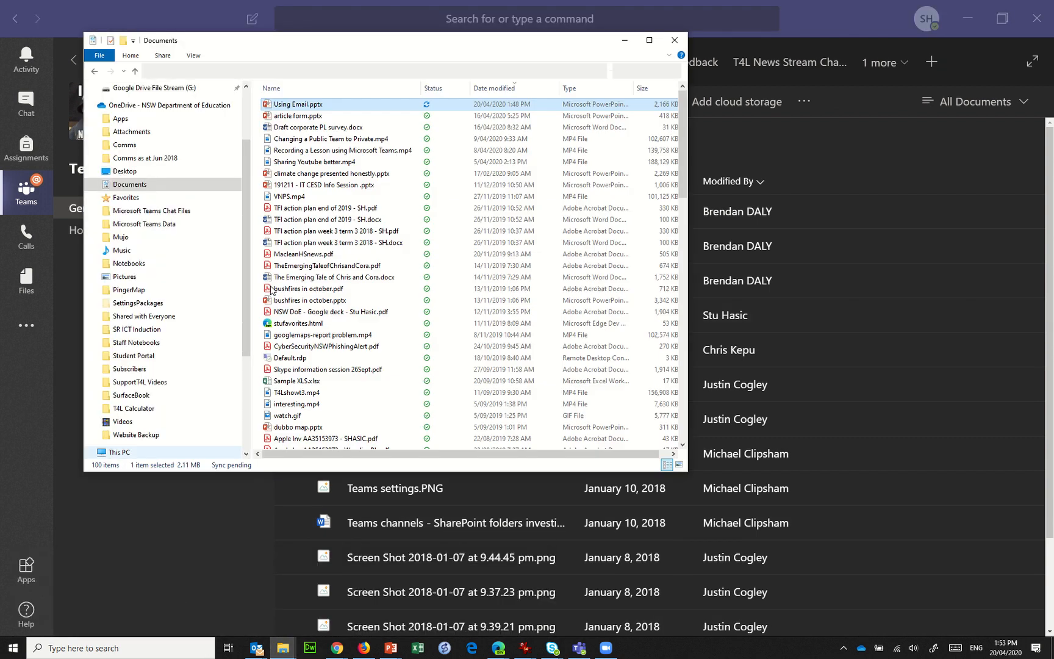
pyautogui.moveTo(295, 103); pyautogui.dragTo(866, 352)
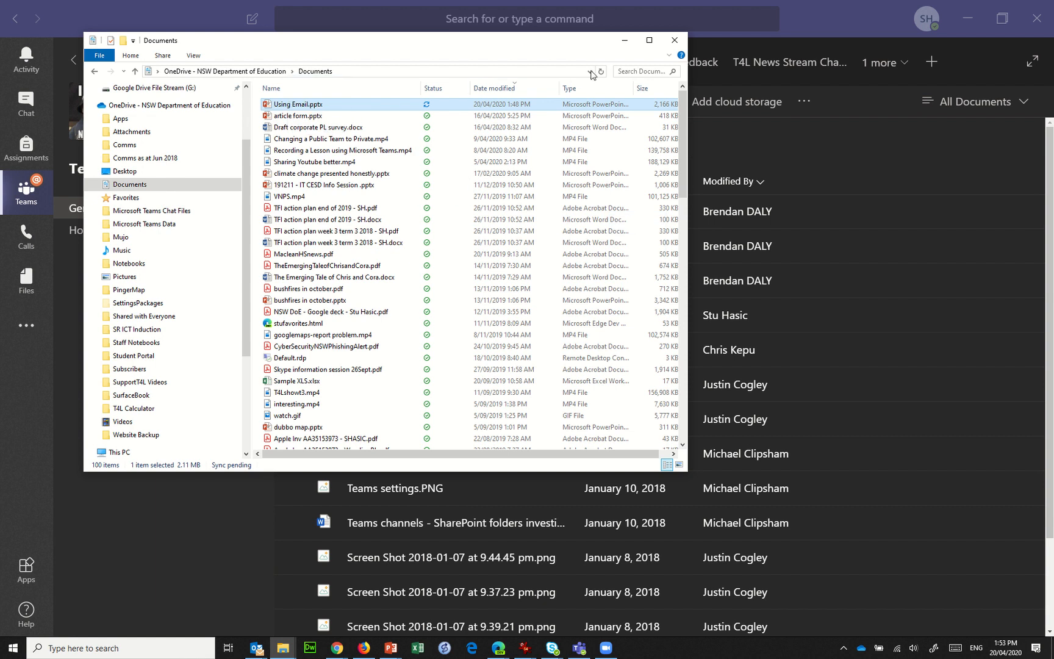
pyautogui.click(673, 39)
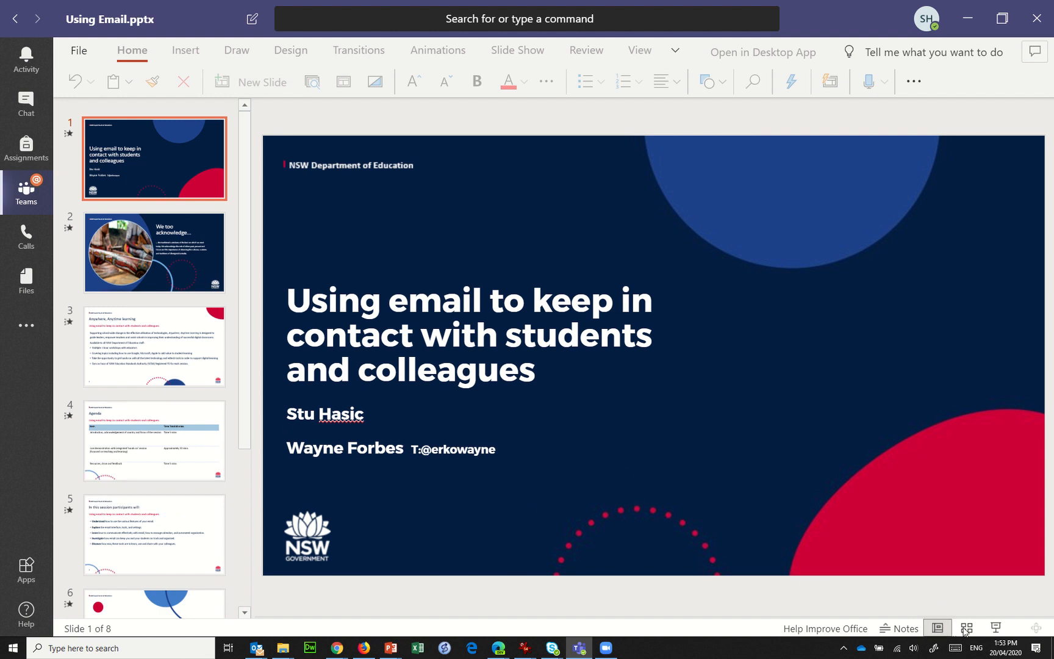
# - View Using Email full size, advance to the Agenda slide, go back, then close to Files
pyautogui.click(967, 628)
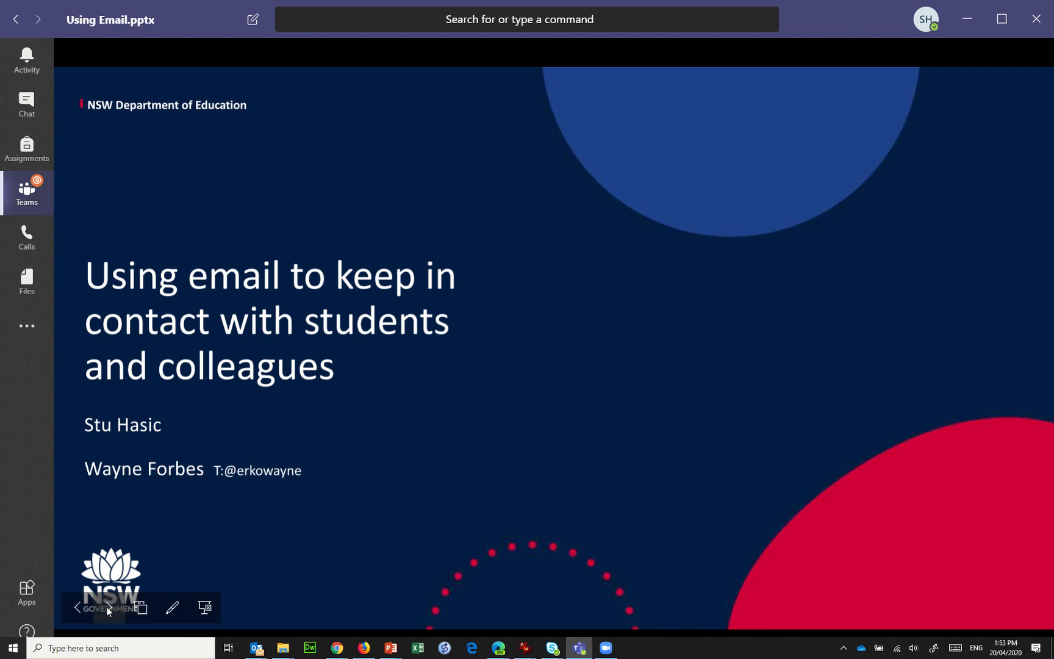
pyautogui.click(109, 606)
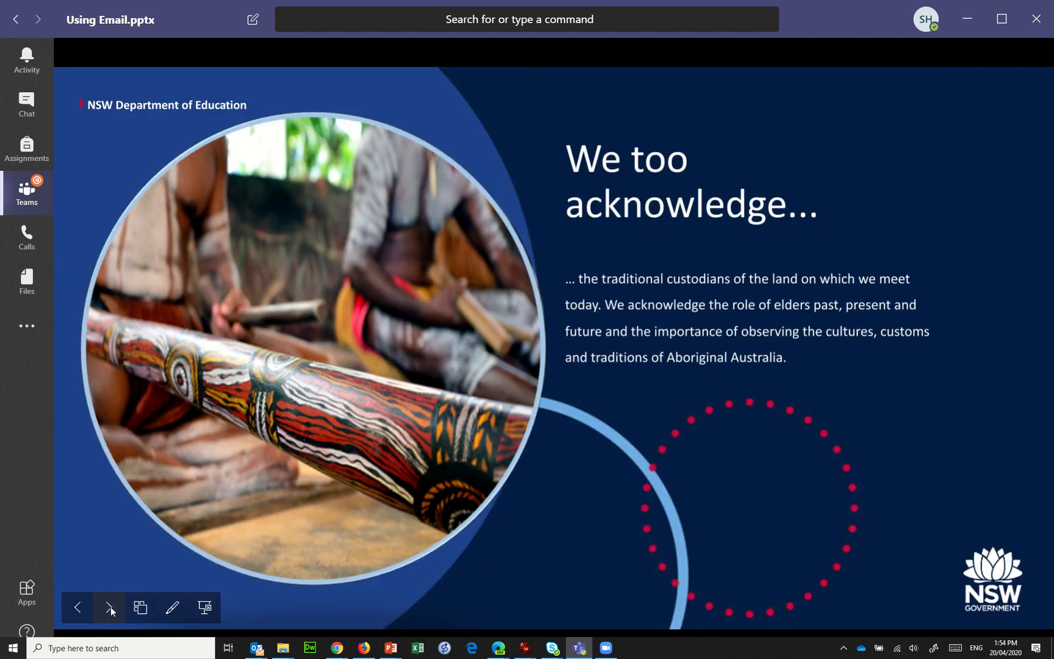
pyautogui.click(109, 607)
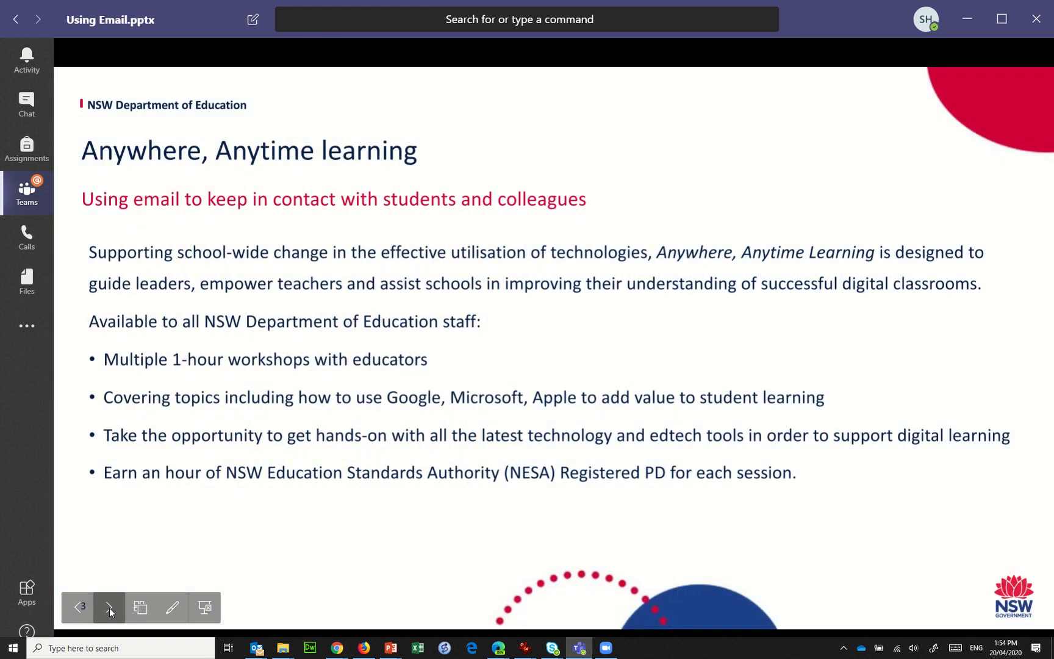
pyautogui.click(108, 606)
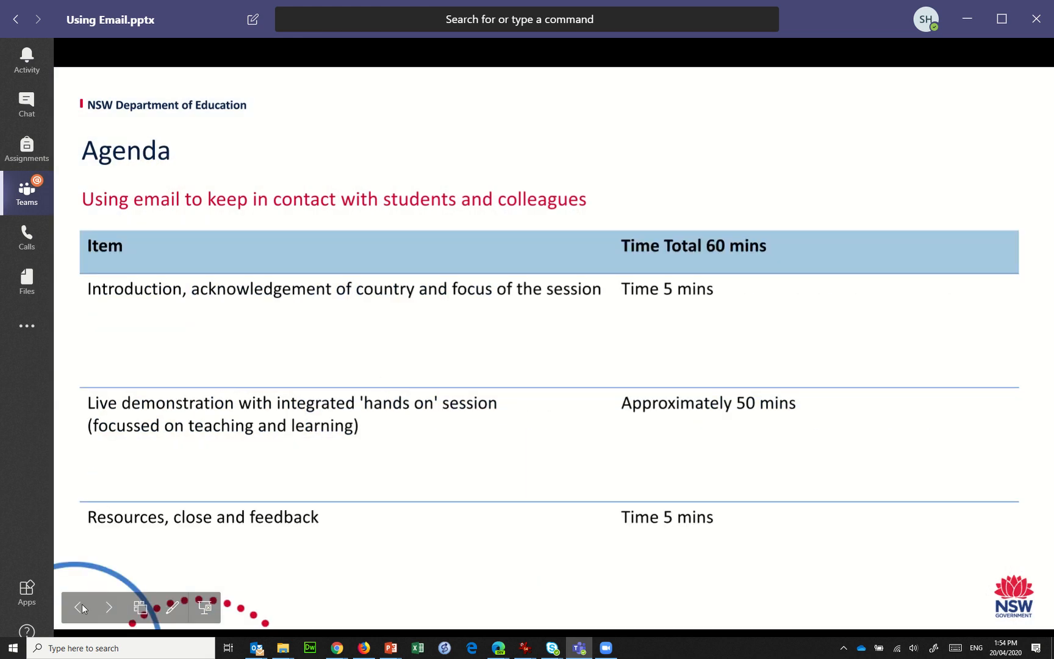
pyautogui.click(108, 607)
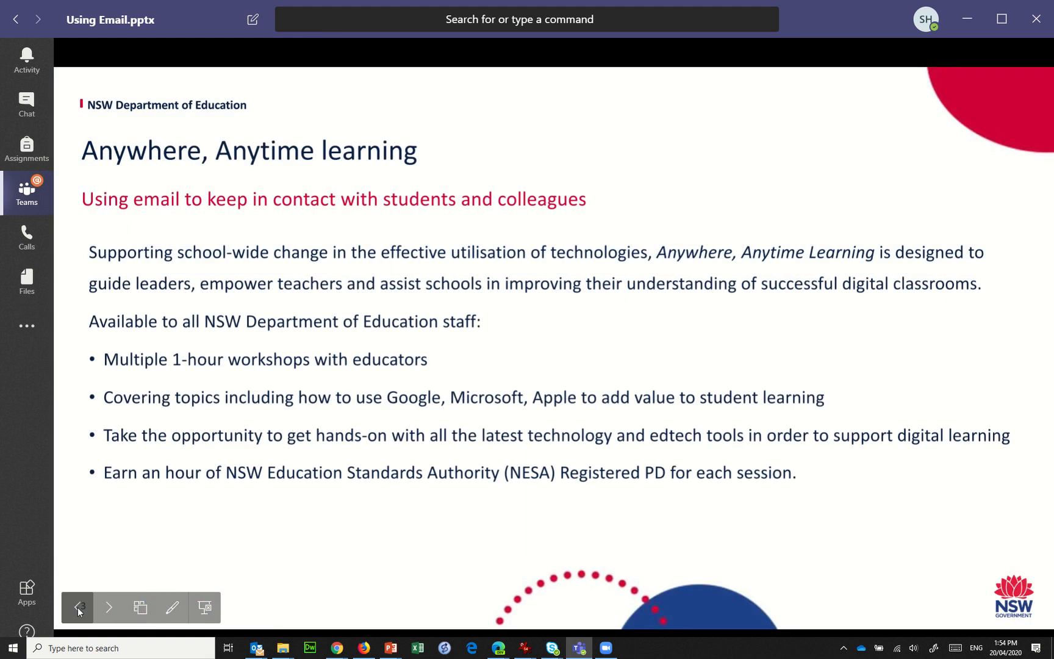
pyautogui.click(76, 607)
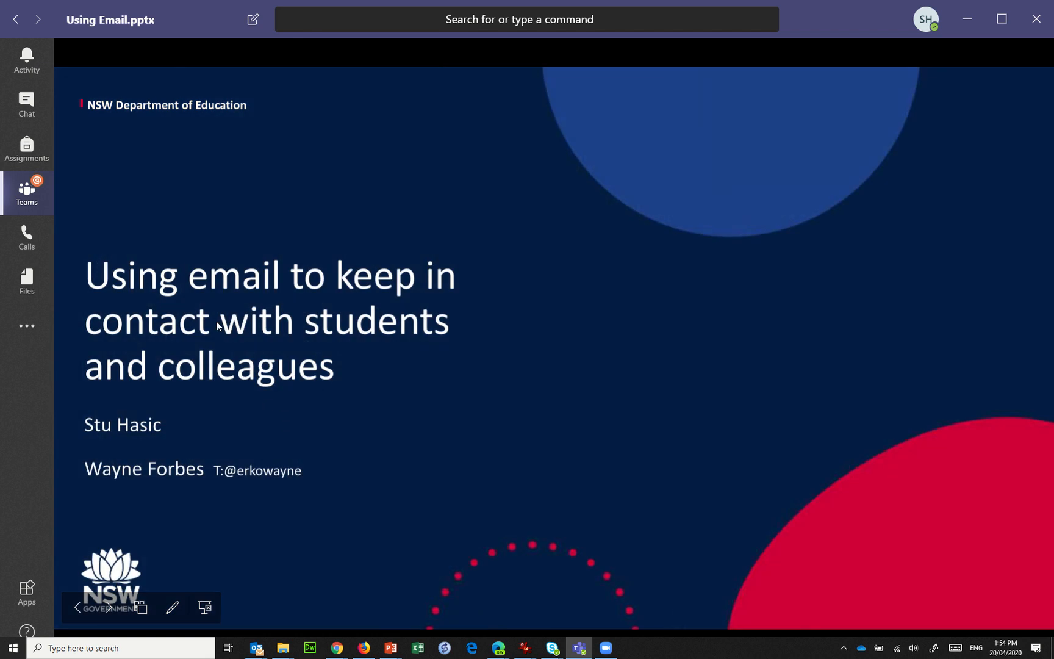
pyautogui.click(26, 192)
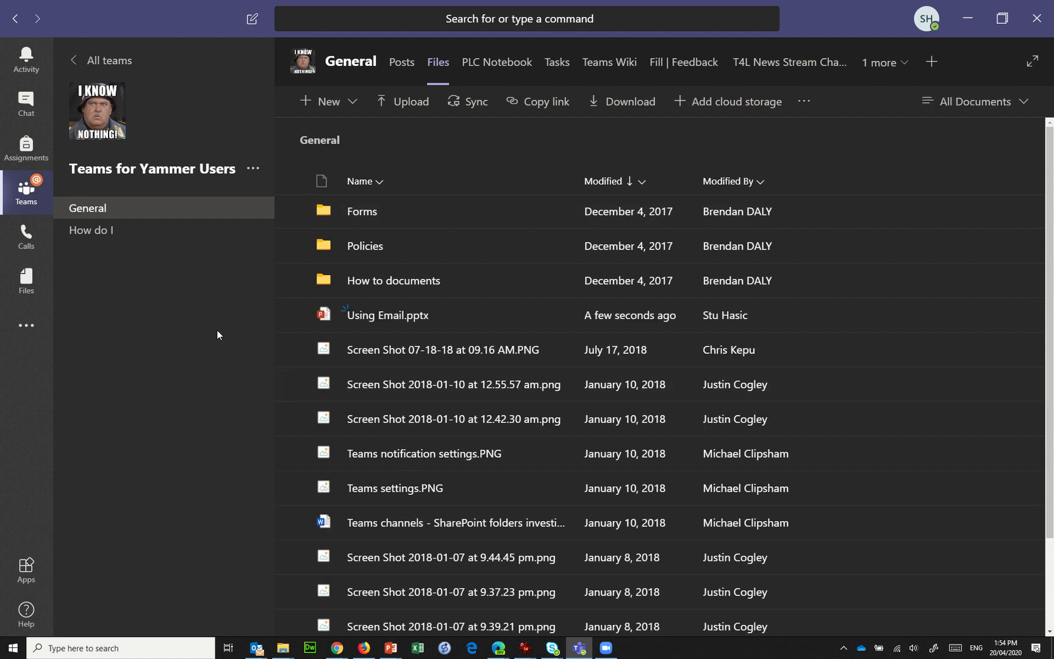
pyautogui.moveTo(91, 211)
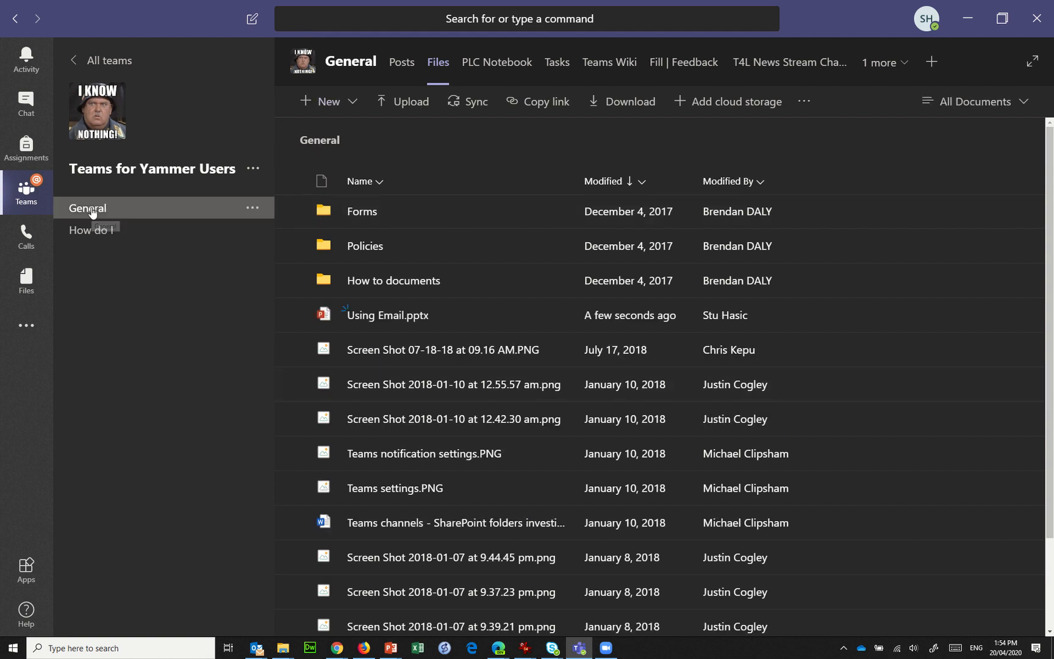
# - Start a Meet now meeting from General, close the participant list, and open share choices
pyautogui.click(401, 62)
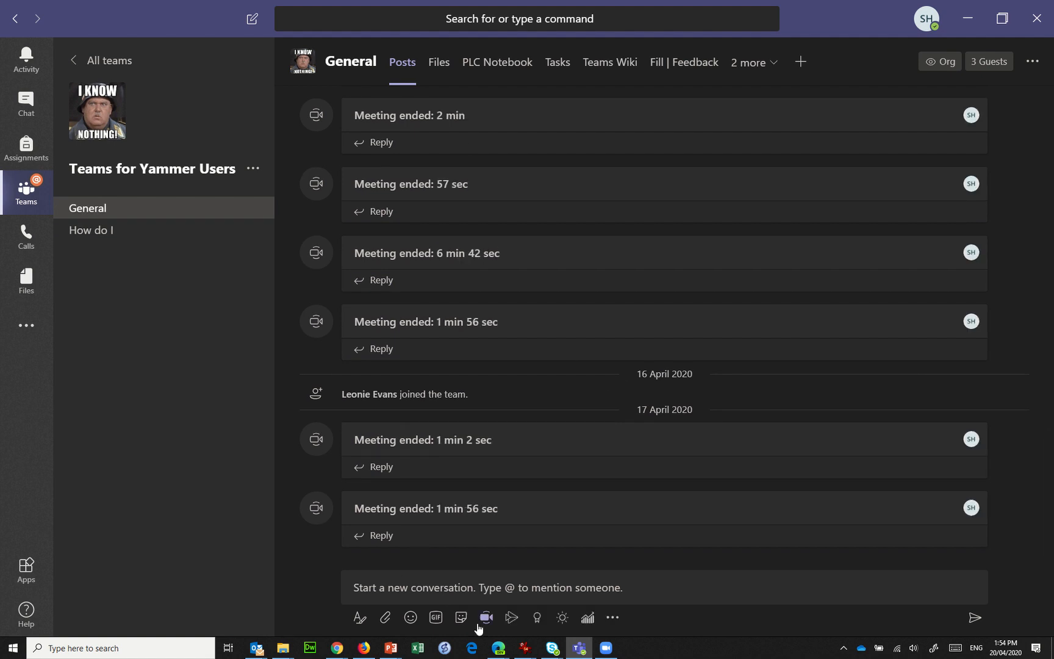
pyautogui.click(485, 617)
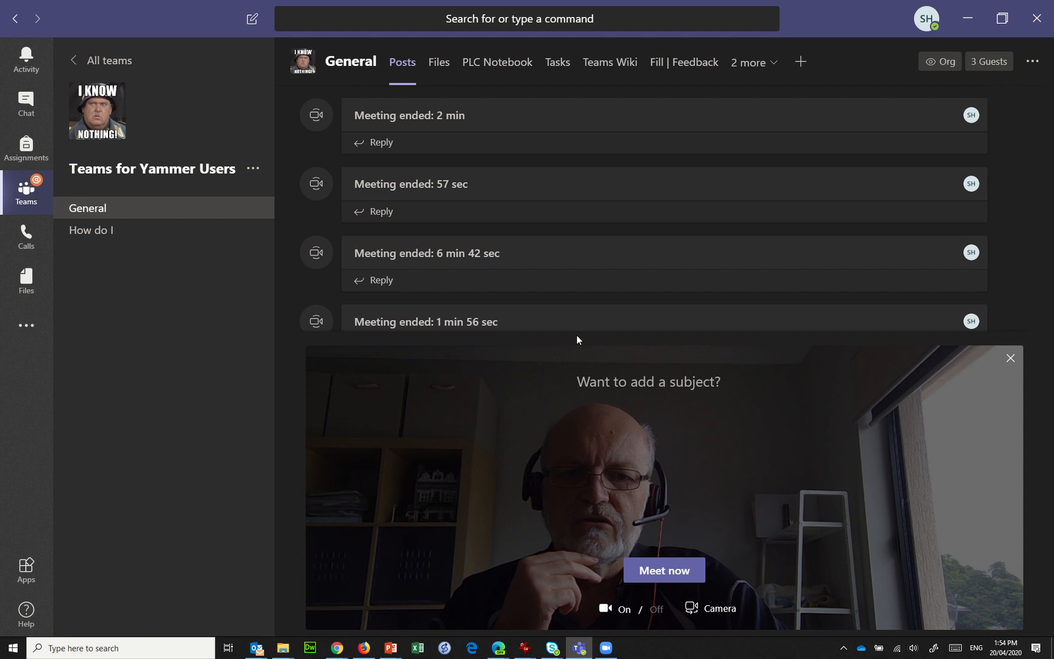
pyautogui.click(663, 570)
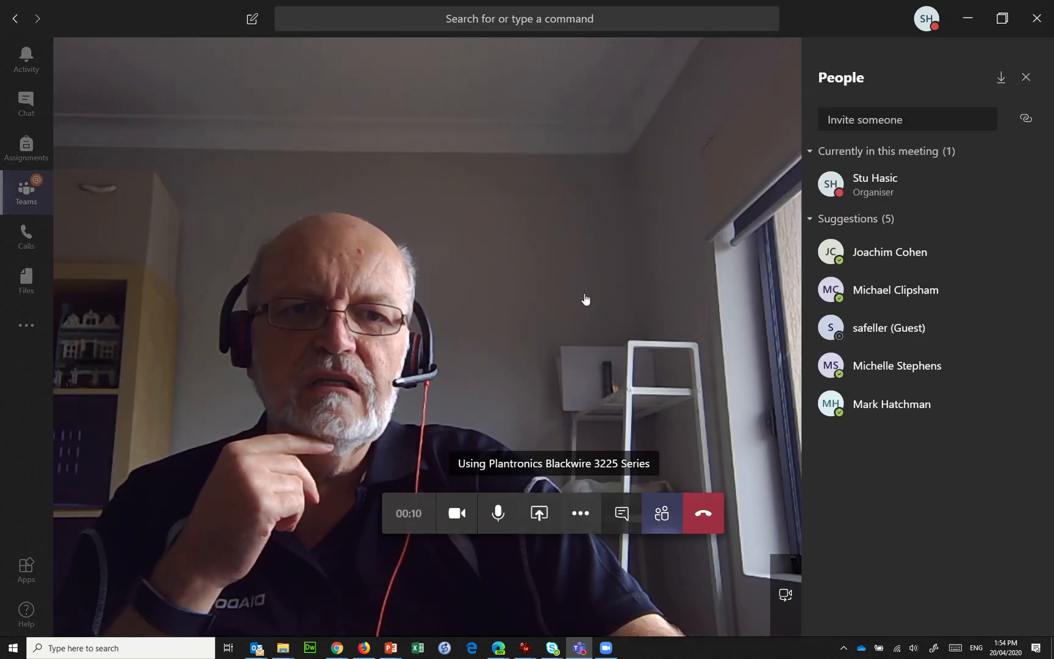
pyautogui.click(660, 513)
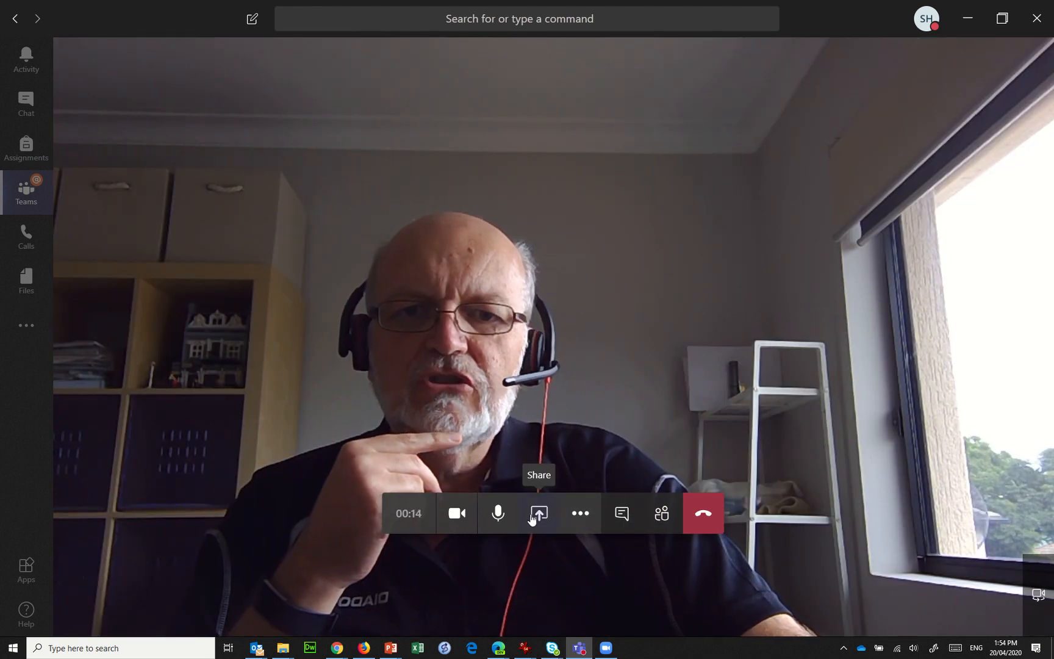
pyautogui.click(539, 513)
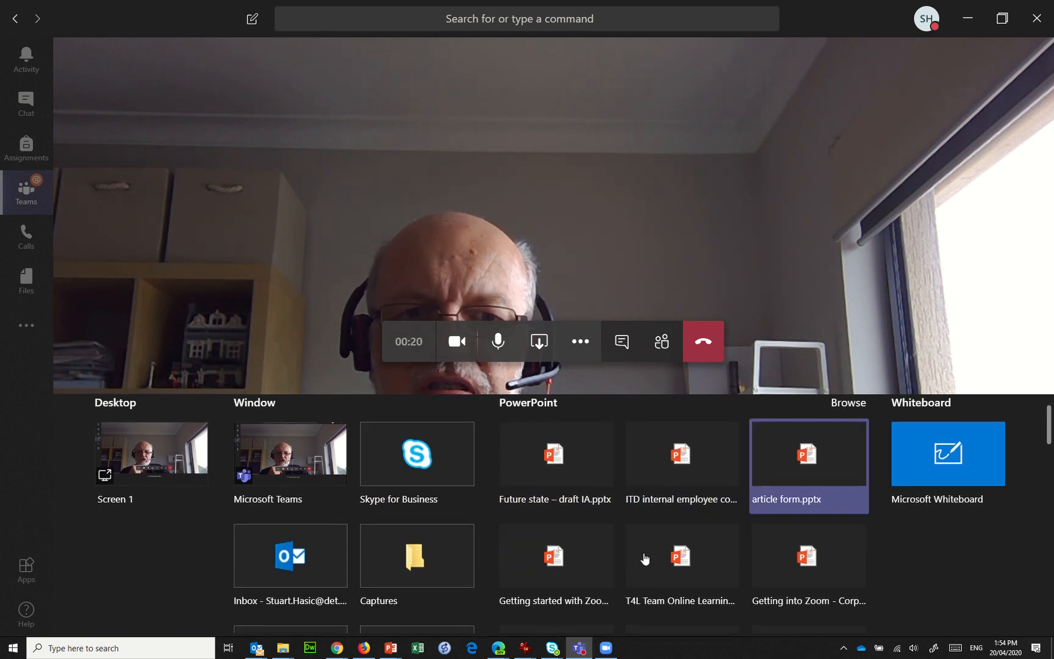
# - Present Using Email.pptx, advance through slides 2–4, then head back toward the title
pyautogui.click(808, 555)
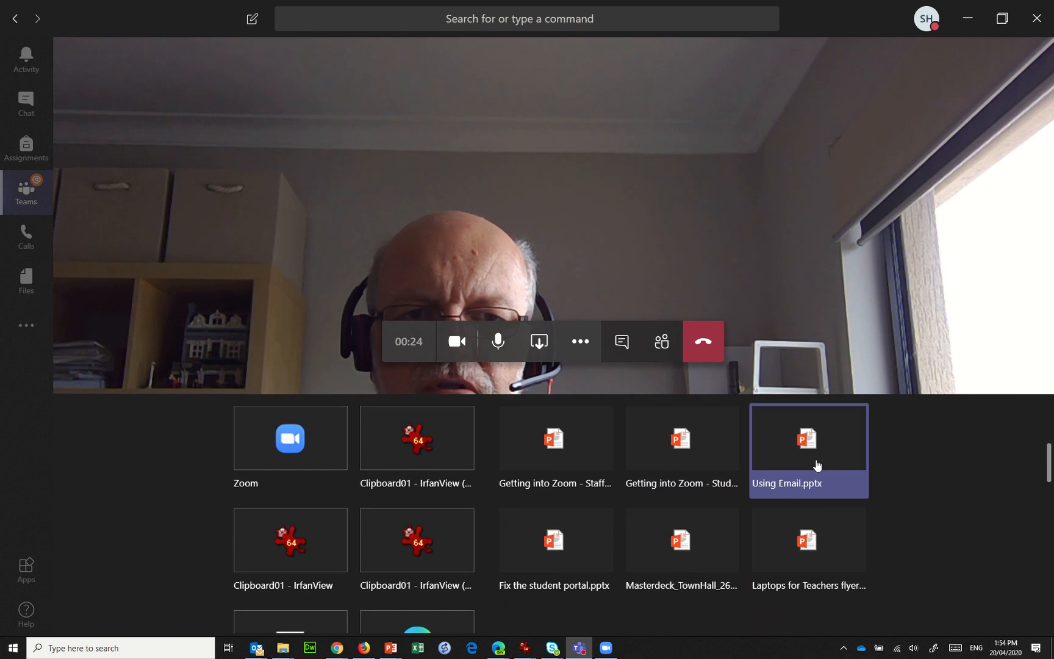
pyautogui.doubleClick(808, 439)
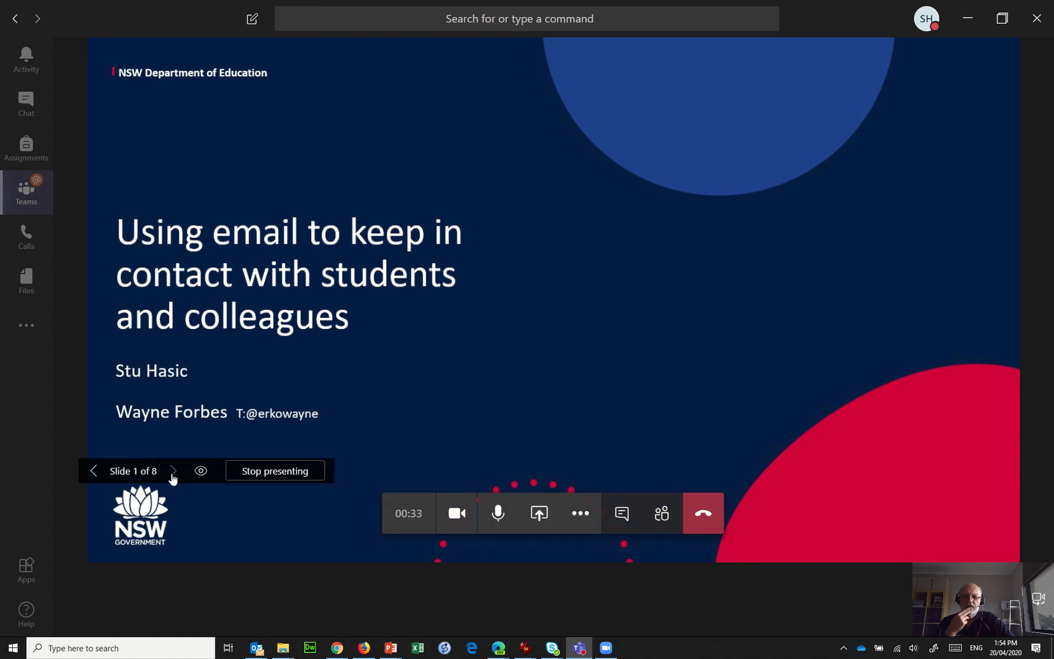
pyautogui.click(174, 470)
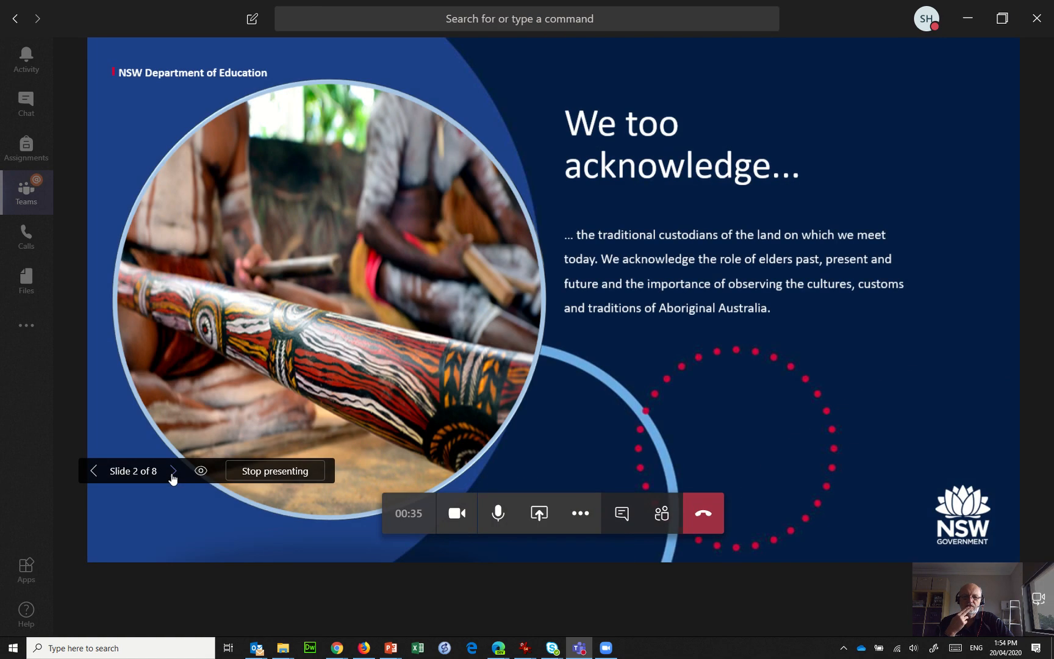
pyautogui.click(174, 471)
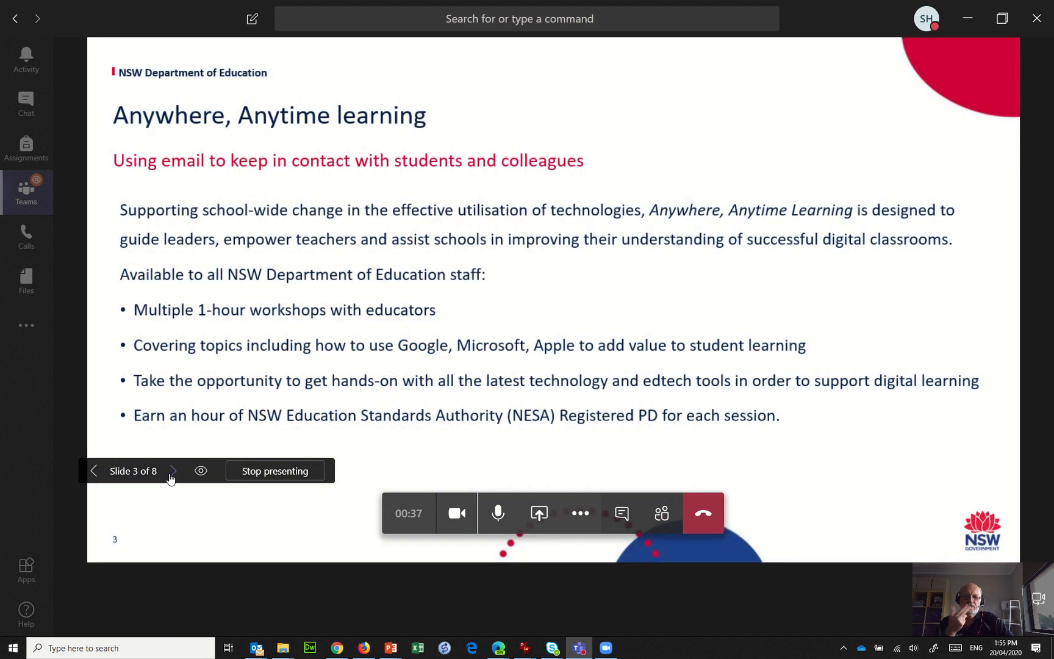
pyautogui.click(173, 471)
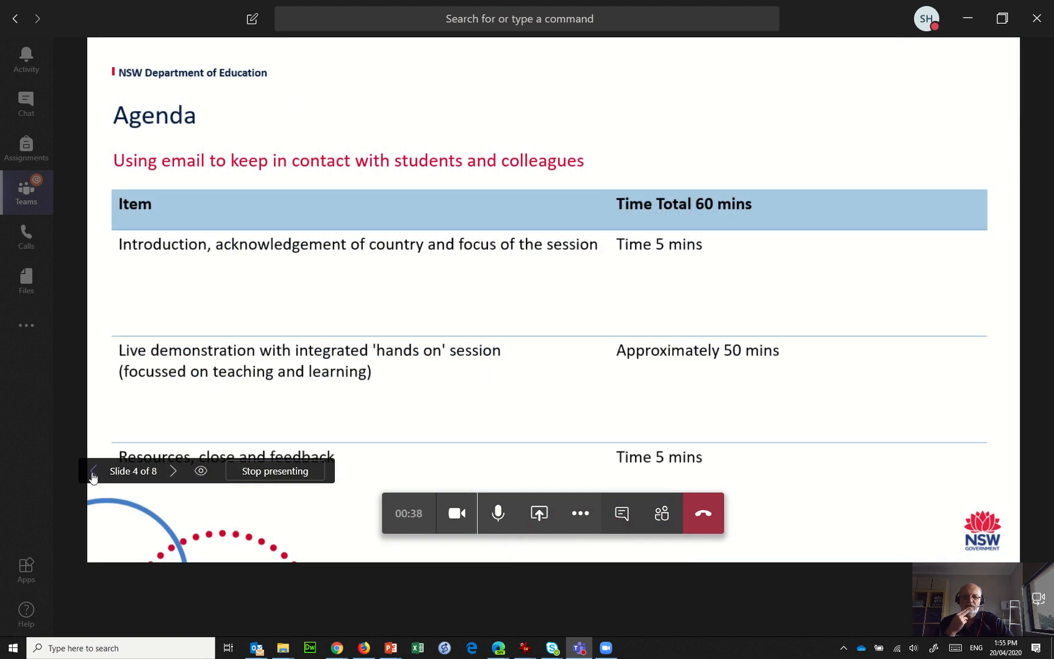
pyautogui.click(94, 471)
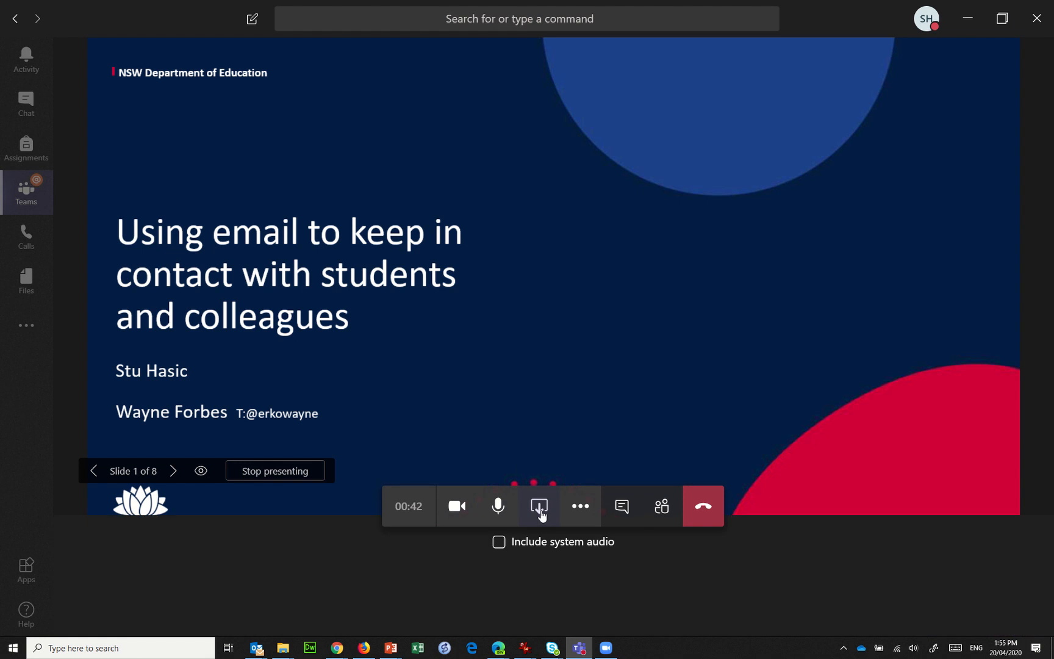
# - Switch the meeting share to the whole desktop, Screen 1
pyautogui.click(538, 506)
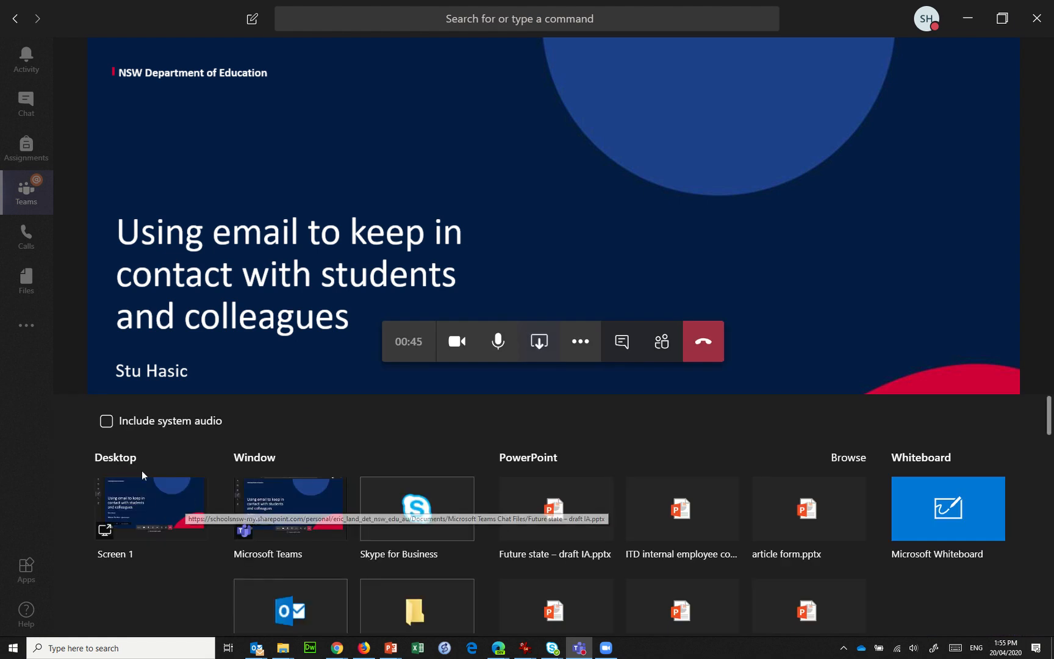
pyautogui.click(151, 508)
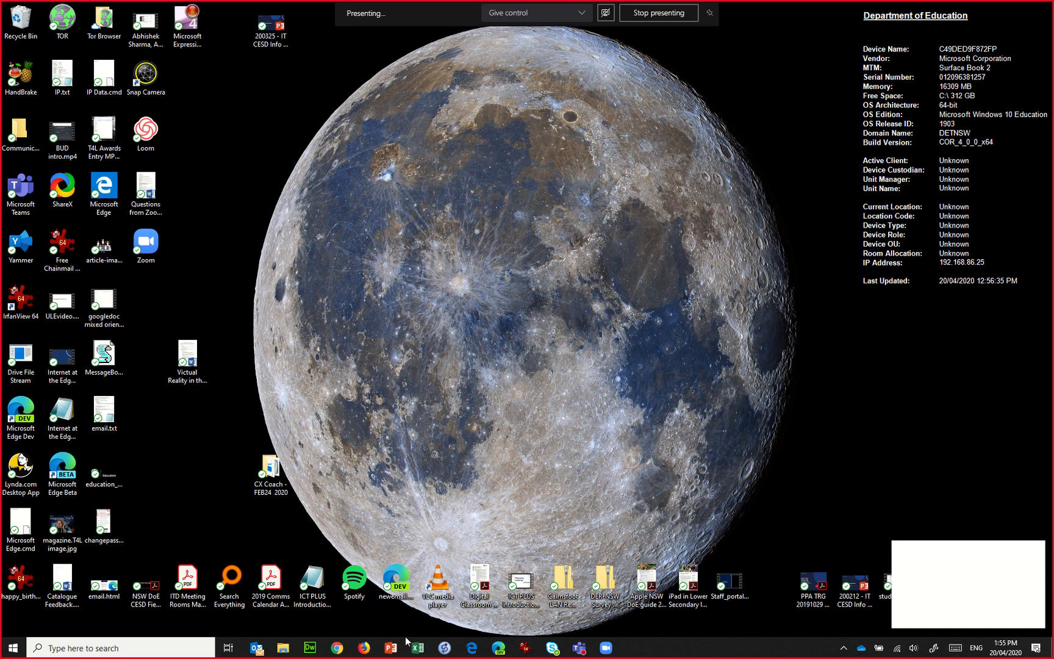
pyautogui.moveTo(390, 647)
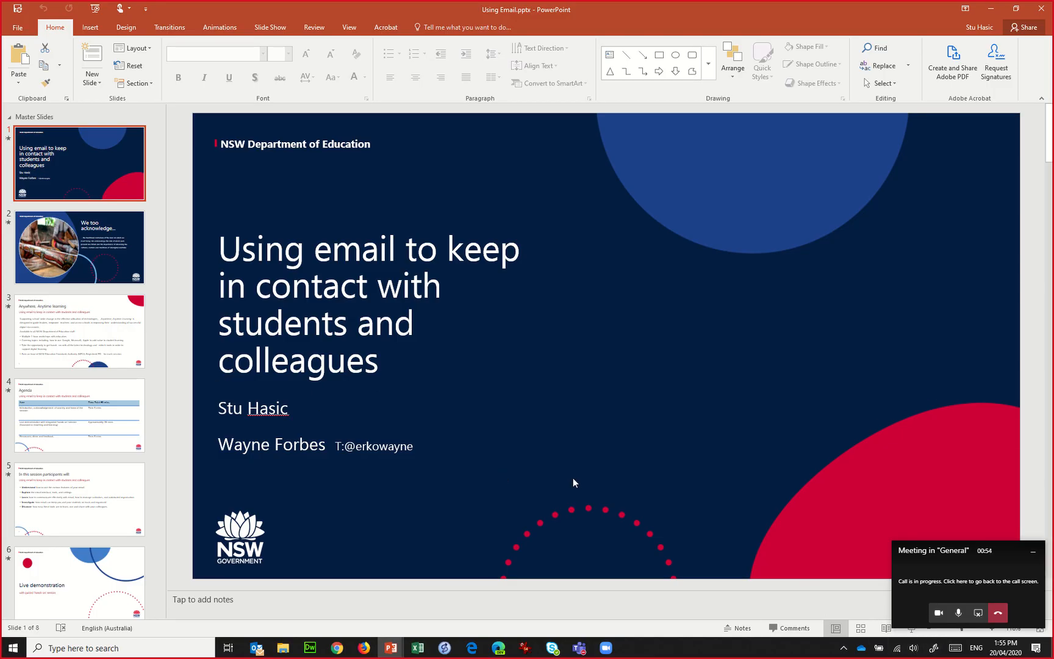
pyautogui.moveTo(476, 147)
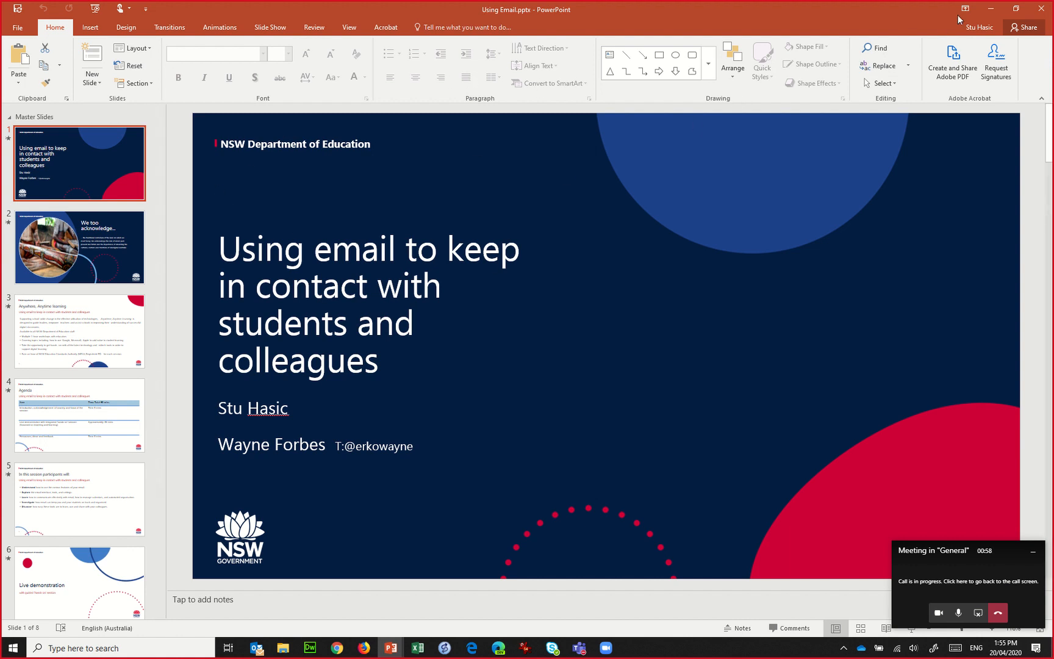
pyautogui.moveTo(994, 11)
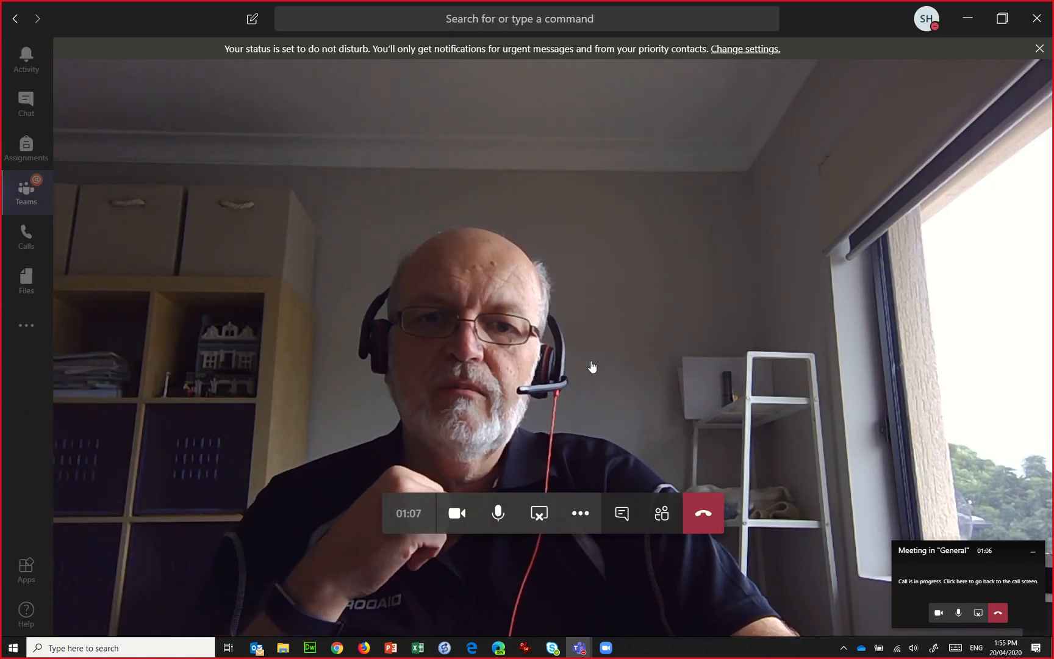
pyautogui.moveTo(539, 513)
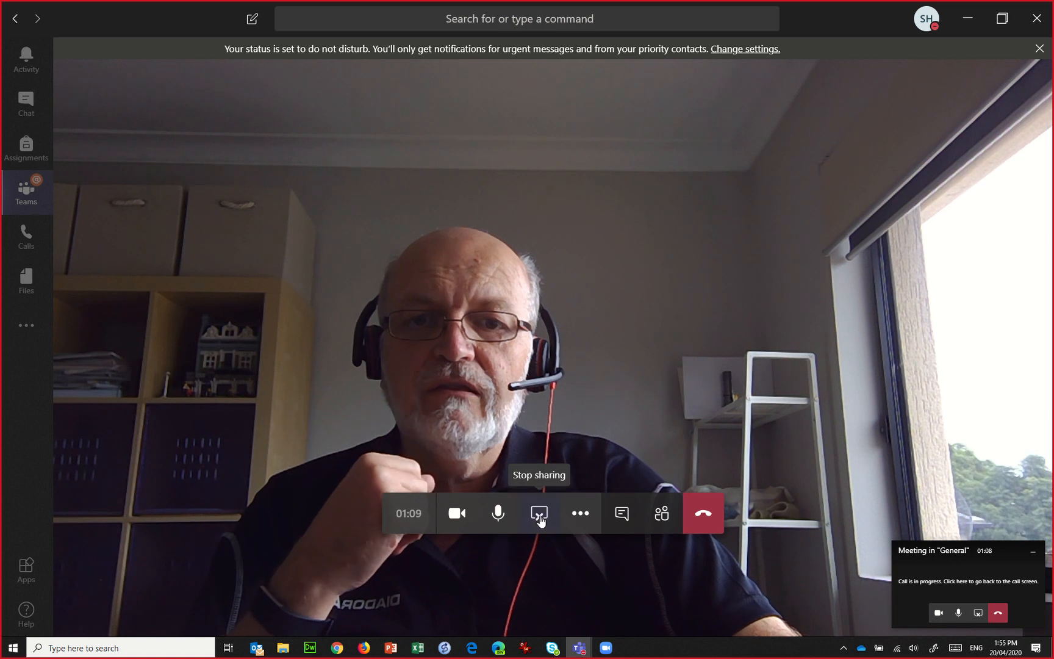
# - Stop sharing the desktop, then reopen the share tray and scroll through more windows
pyautogui.click(538, 513)
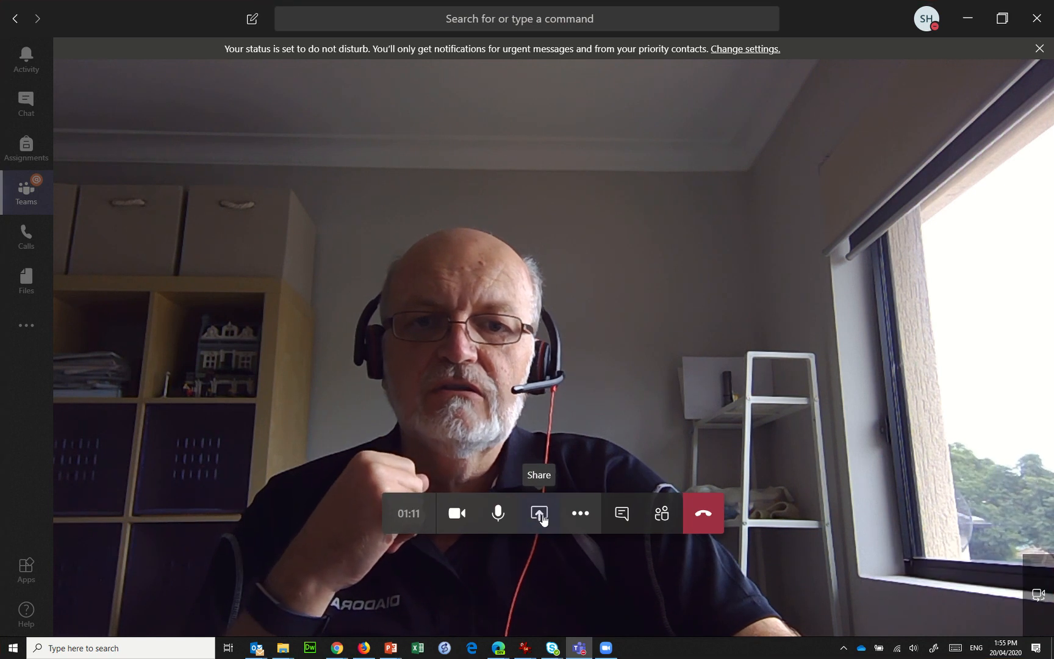
pyautogui.click(1038, 47)
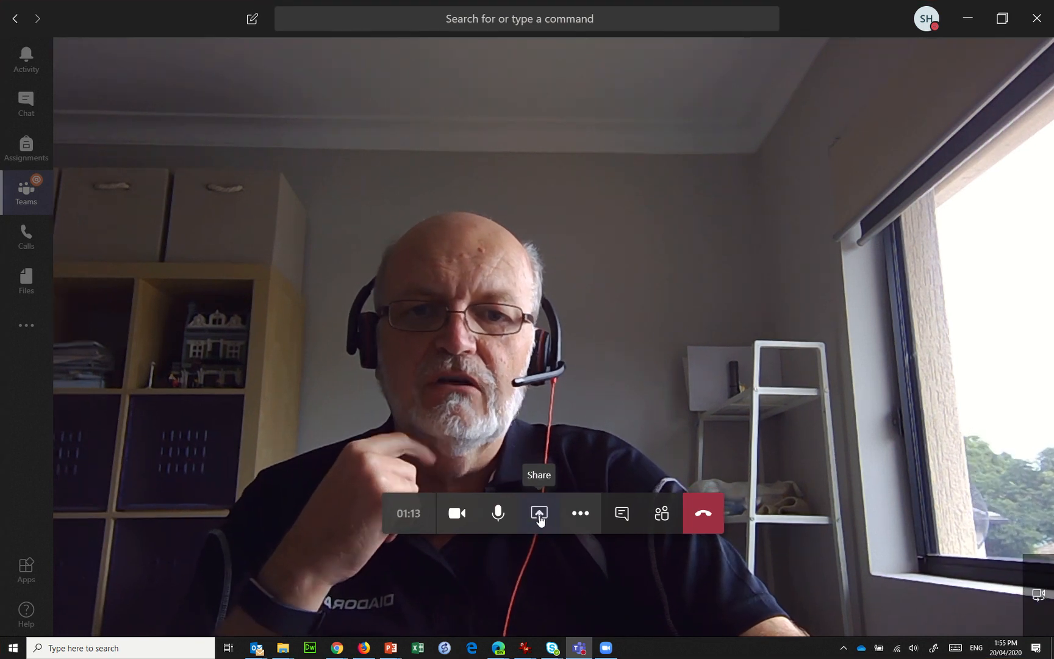
pyautogui.click(538, 512)
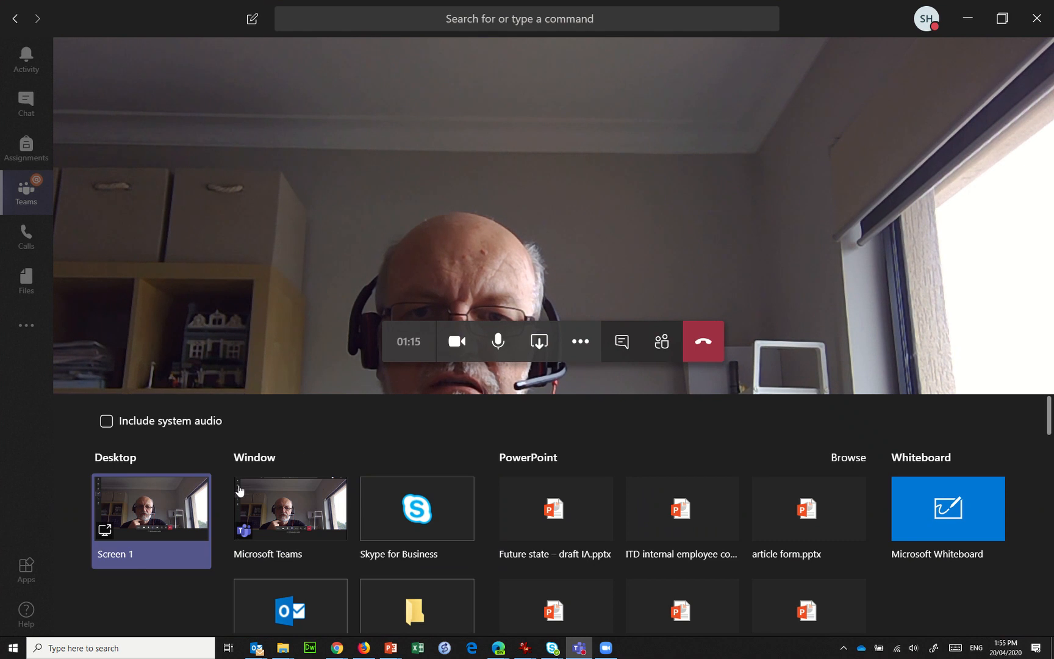
pyautogui.click(290, 507)
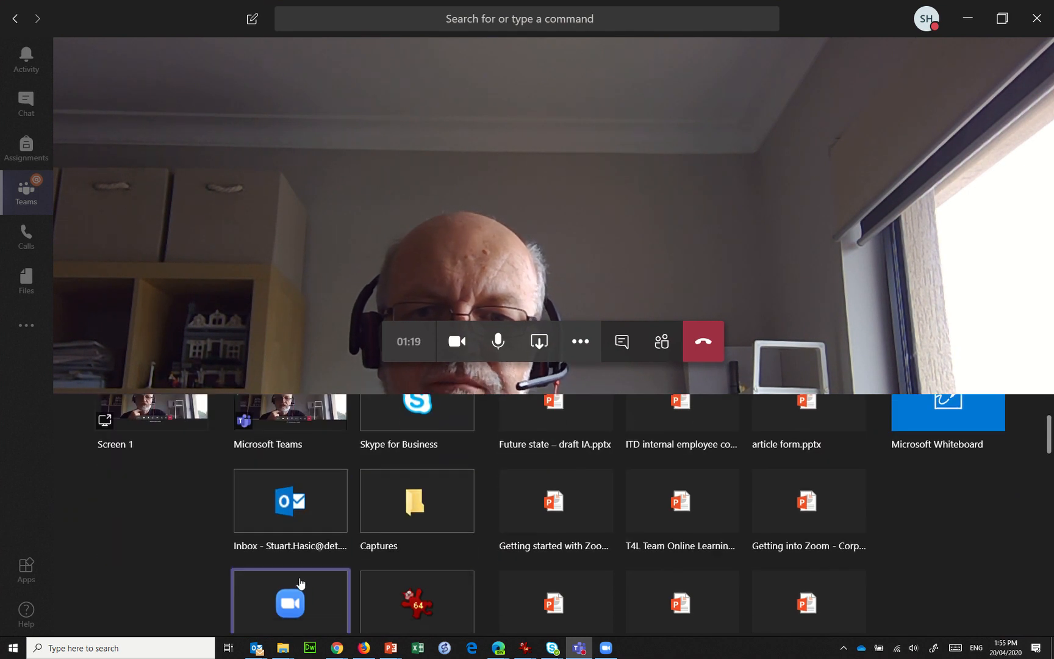
pyautogui.scroll(-3)
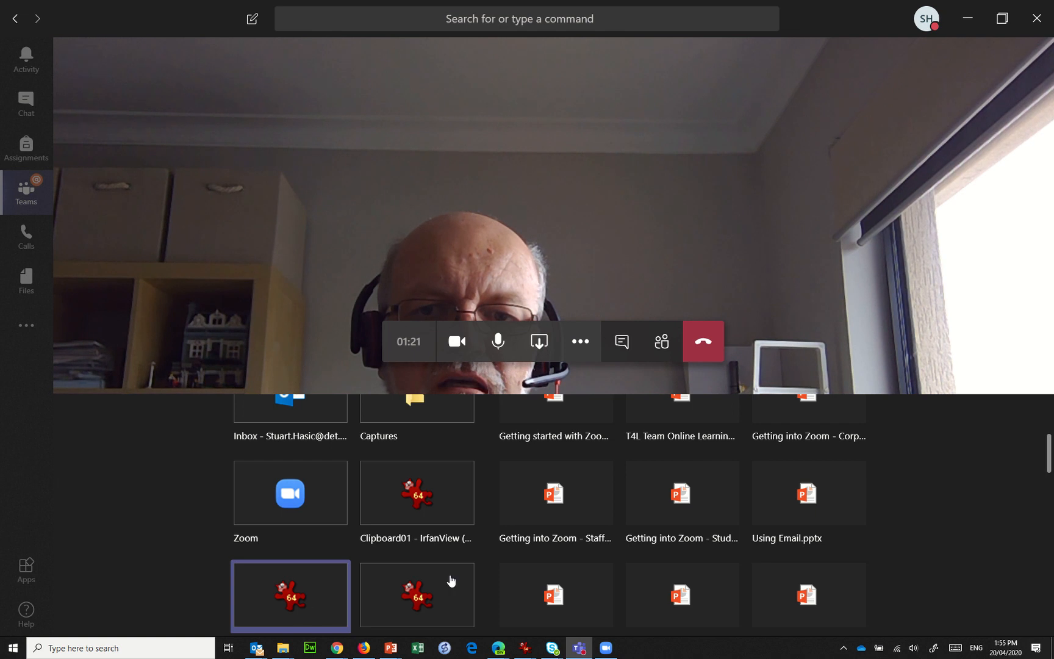